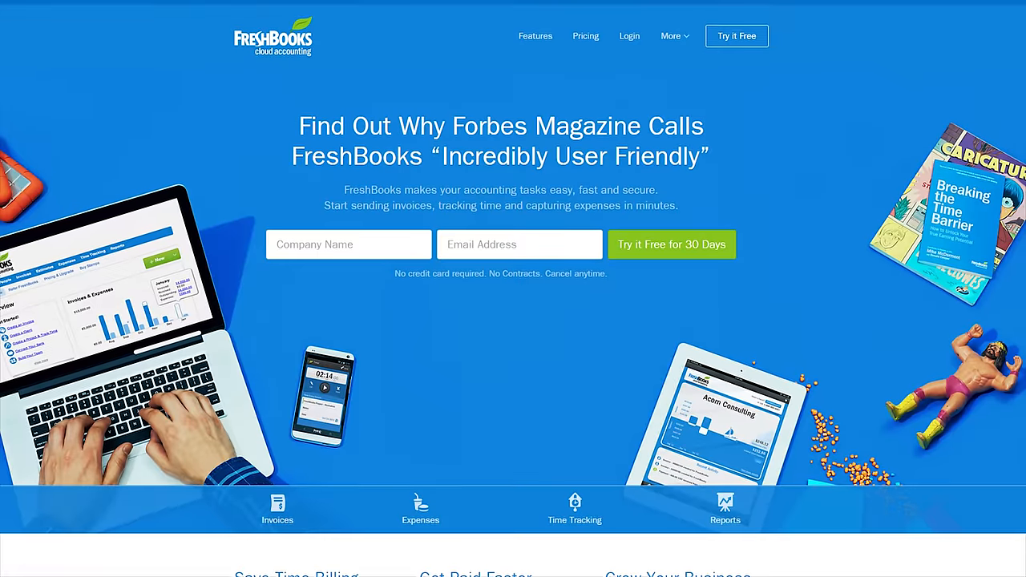
Scroll the FreshBooks home page down to the Track Time Wherever You Are section.
scroll("down", 3)
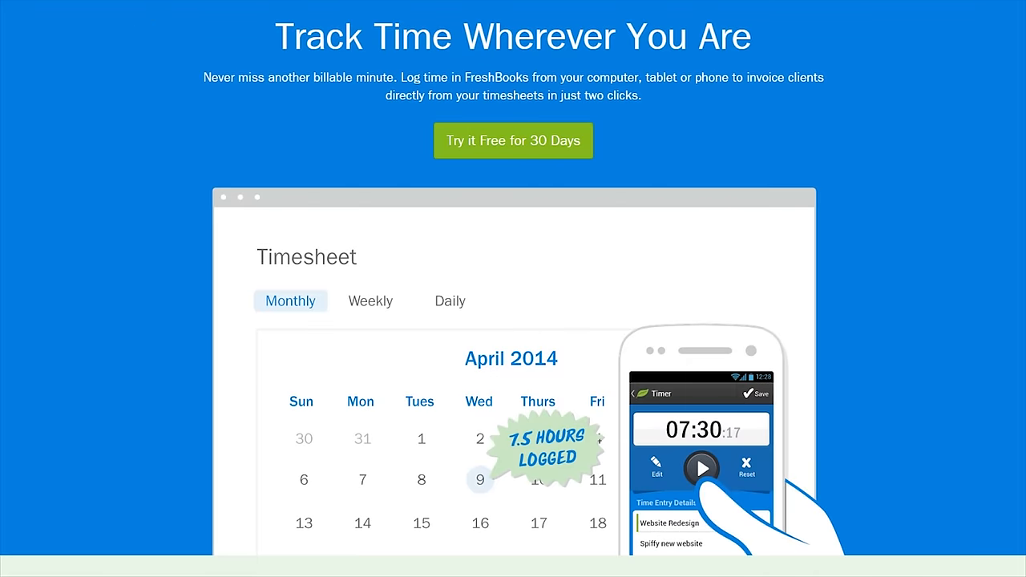
Go to the invoicing Features page and read down to Know Your Numbers with FreshBooks Reports.
left_click(369, 96)
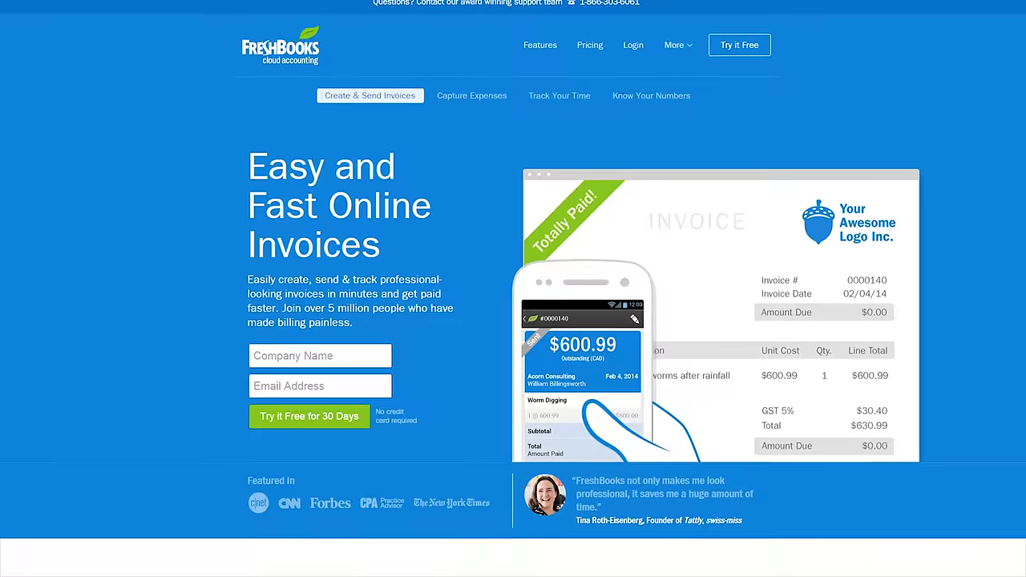
scroll("down", 3)
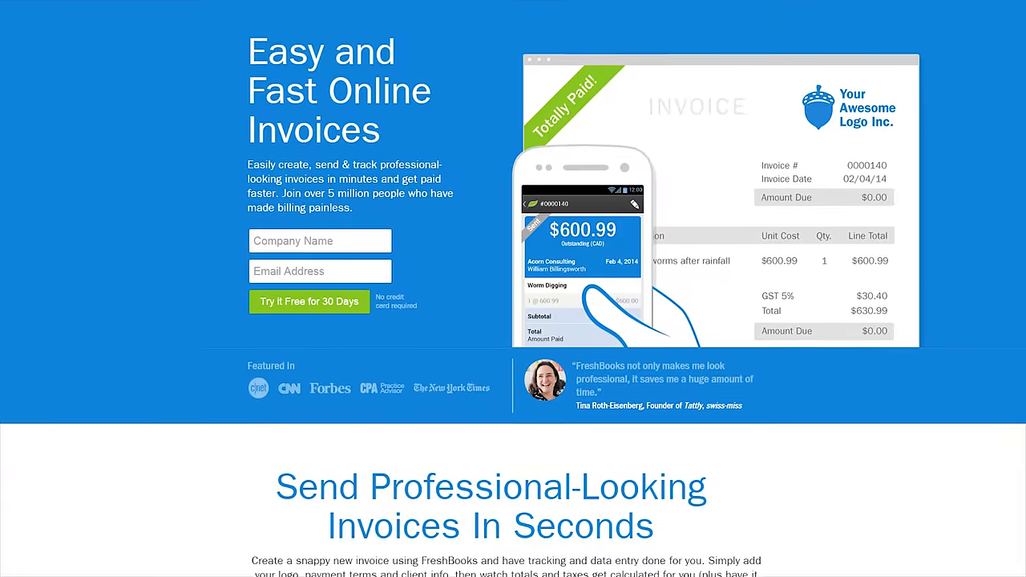
scroll("down", 3)
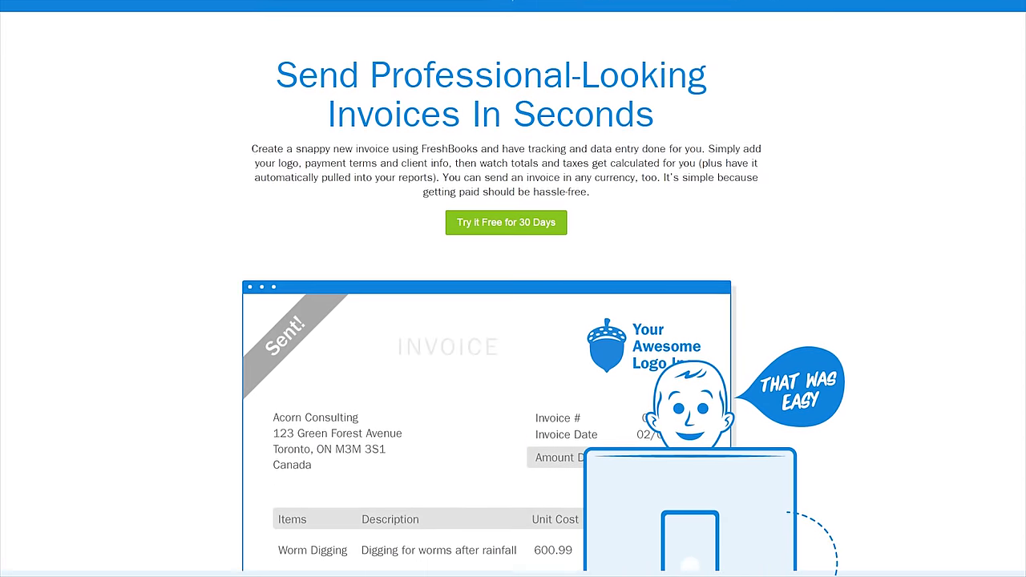
scroll("down", 3)
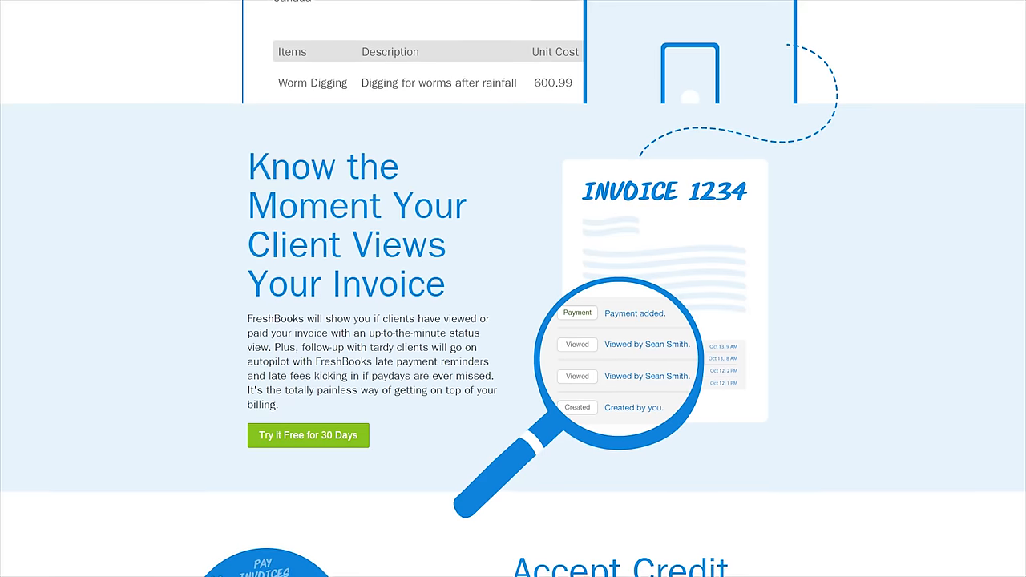
scroll("down", 3)
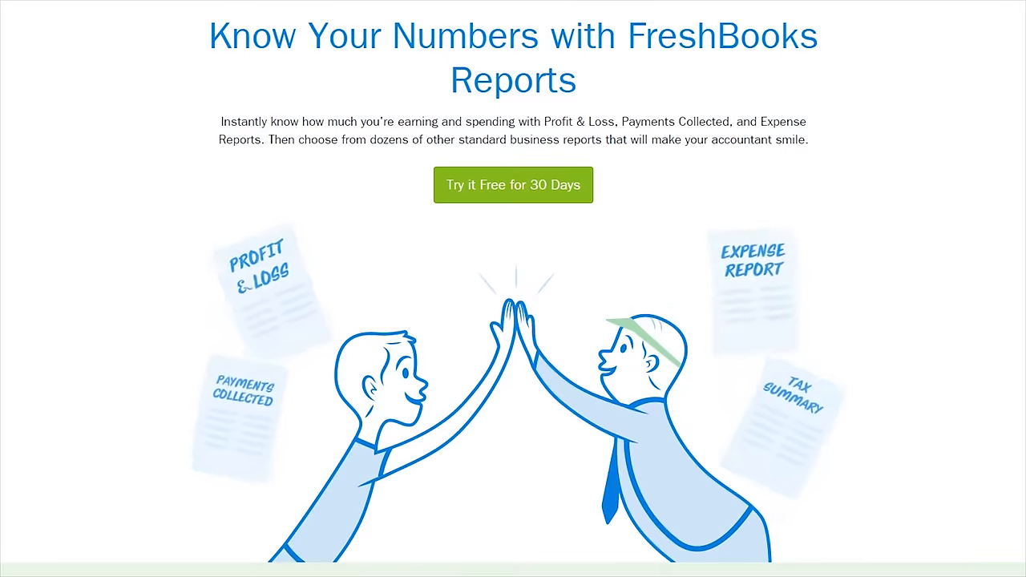